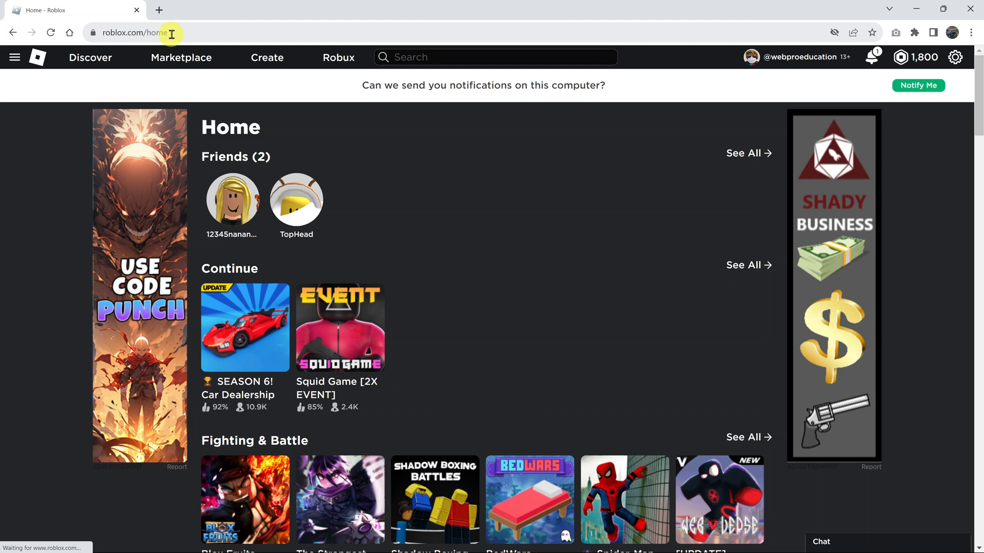
{"action": "mouse_move", "coordinate": [846, 87]}
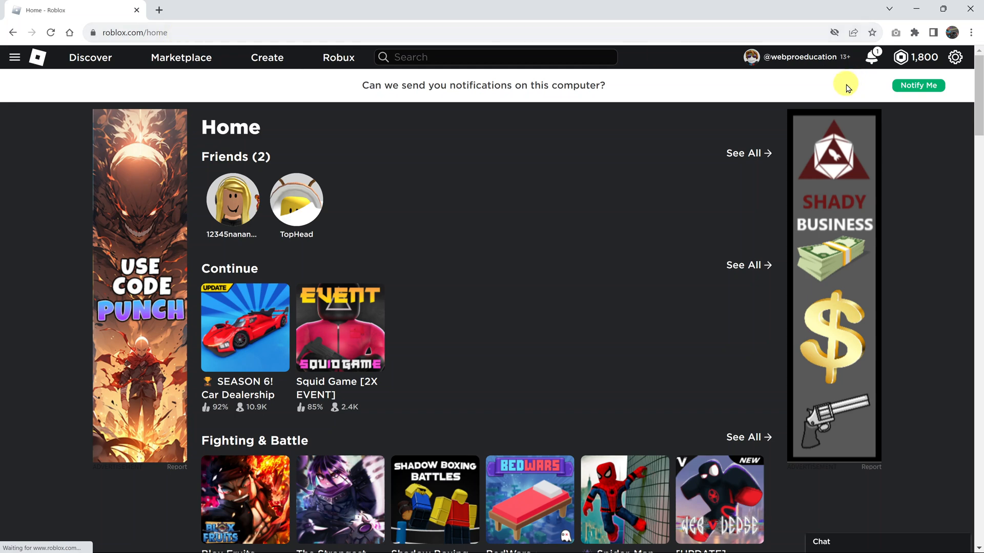
{"action": "mouse_move", "coordinate": [577, 296]}
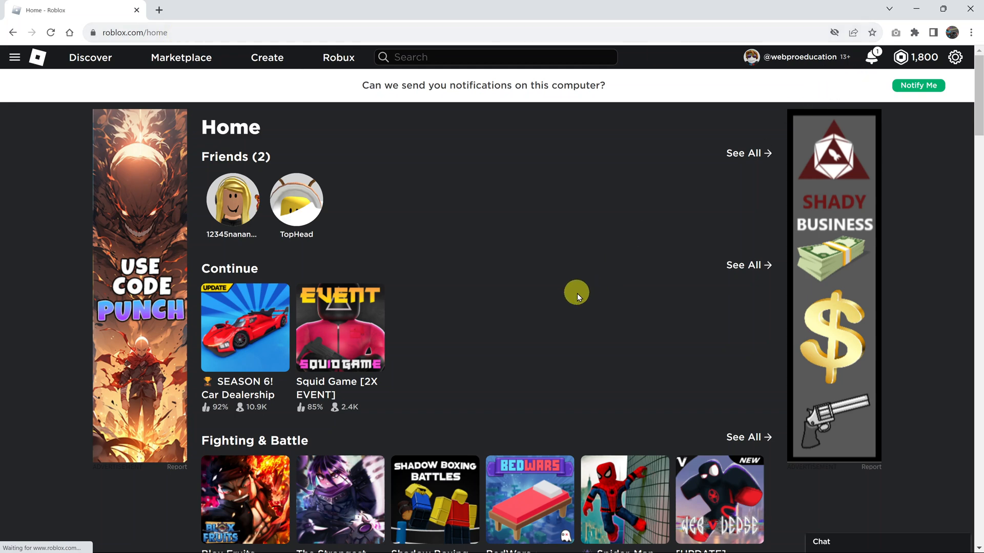
Scroll the home page and open the Spider-Man Simulator game under Fighting & Battle.
{"action": "scroll", "scroll_direction": "down", "scroll_amount": 3}
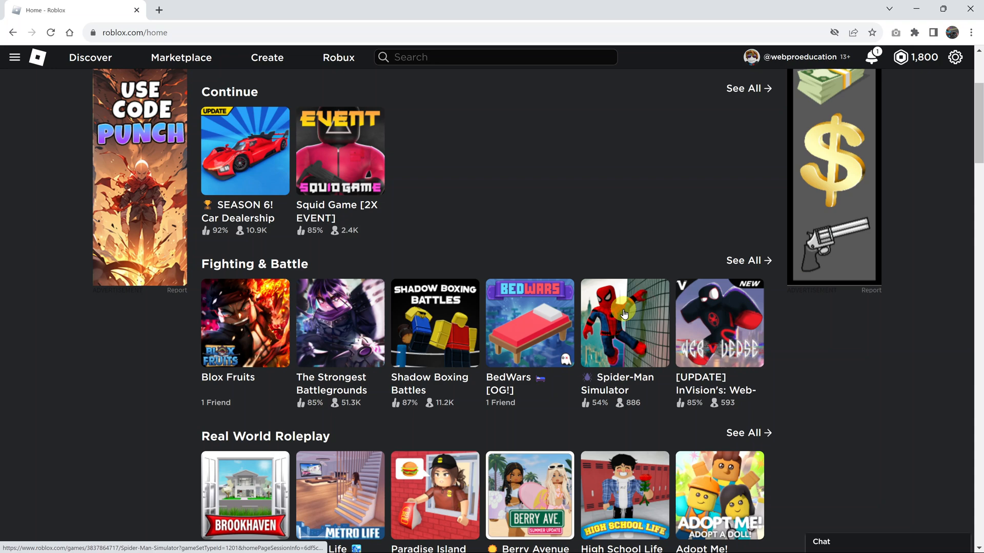
{"action": "left_click", "coordinate": [623, 323]}
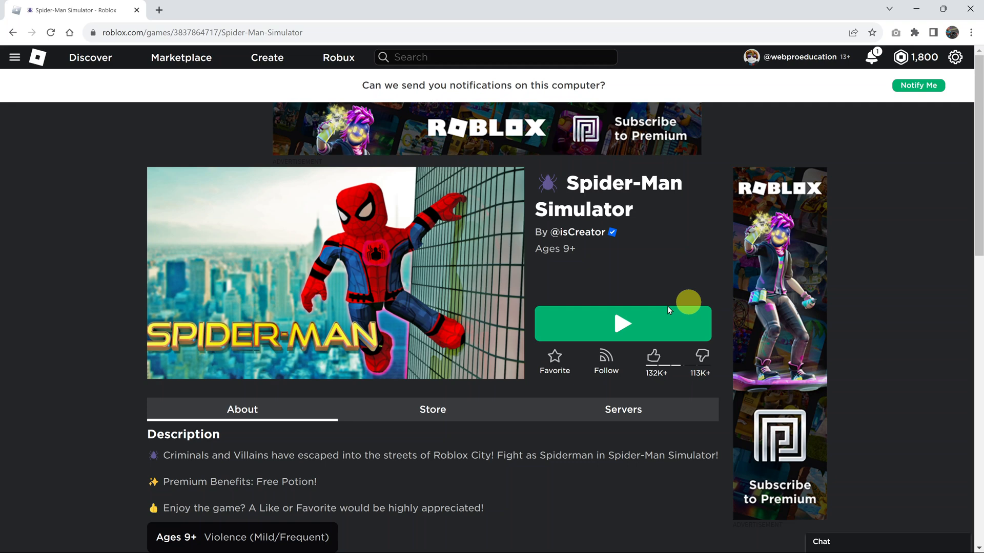
{"action": "left_click", "coordinate": [622, 324]}
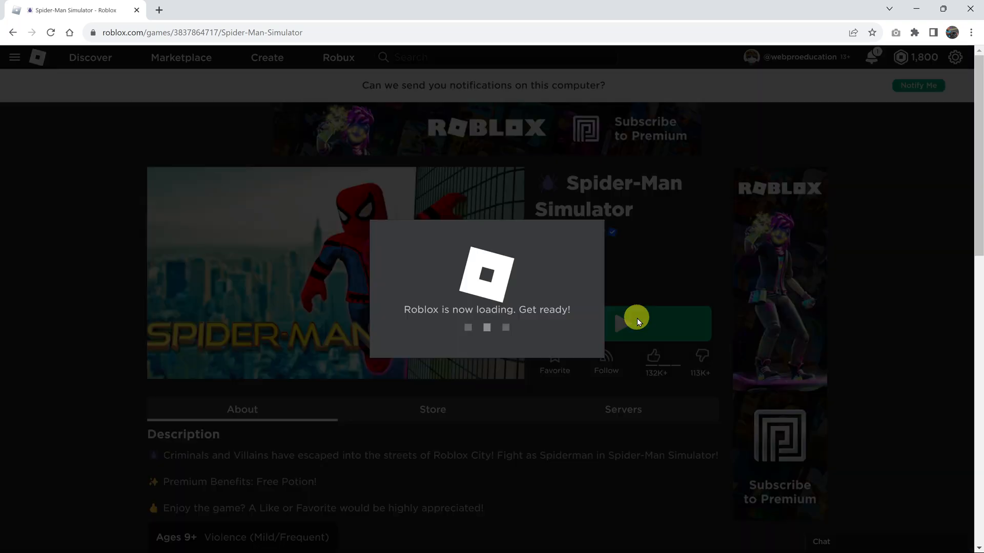
{"action": "left_click", "coordinate": [636, 323]}
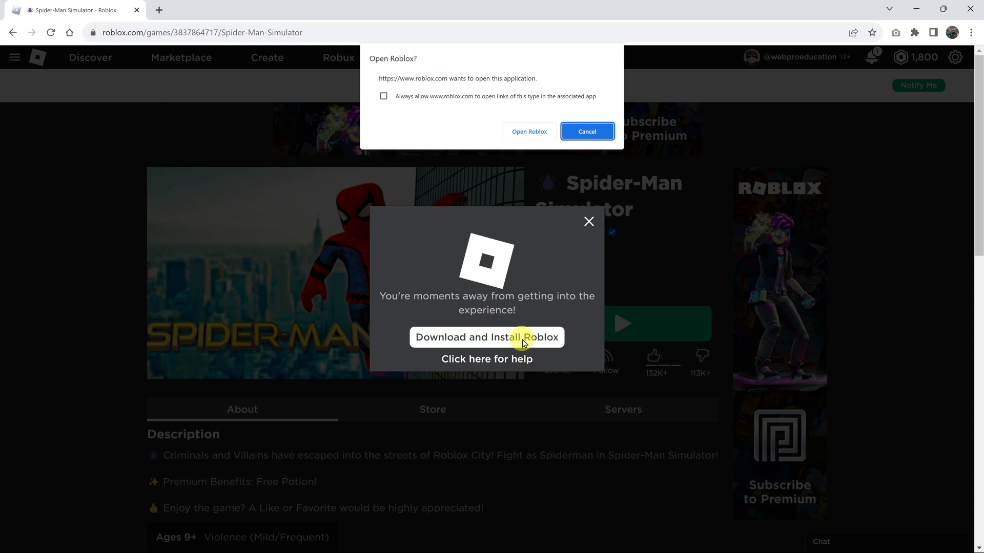
{"action": "mouse_move", "coordinate": [442, 337]}
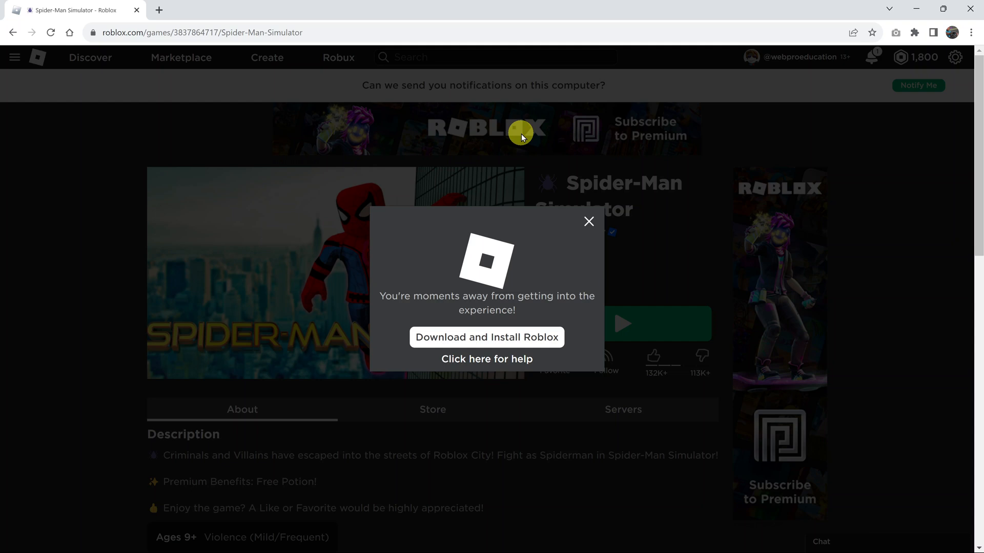
{"action": "left_click", "coordinate": [486, 337]}
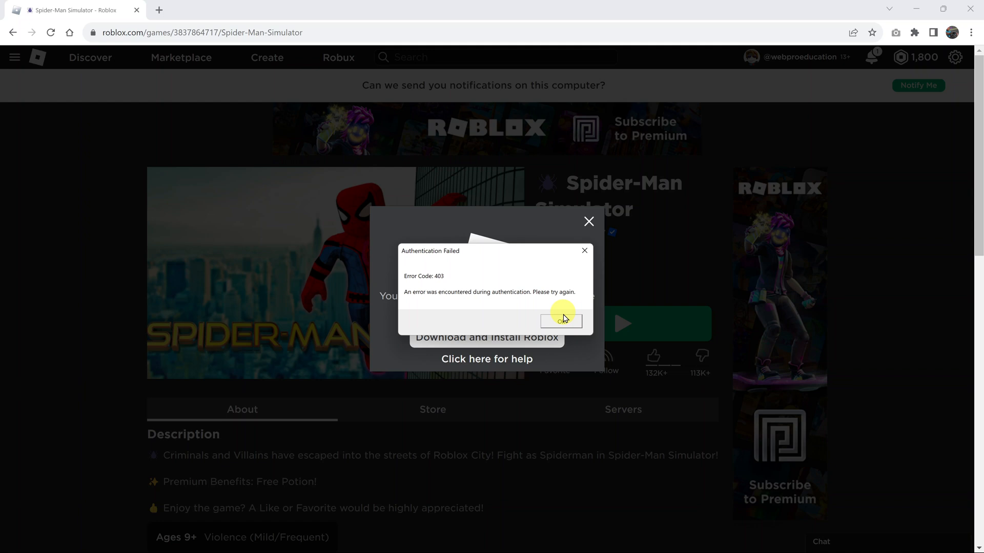
{"action": "left_click", "coordinate": [561, 321]}
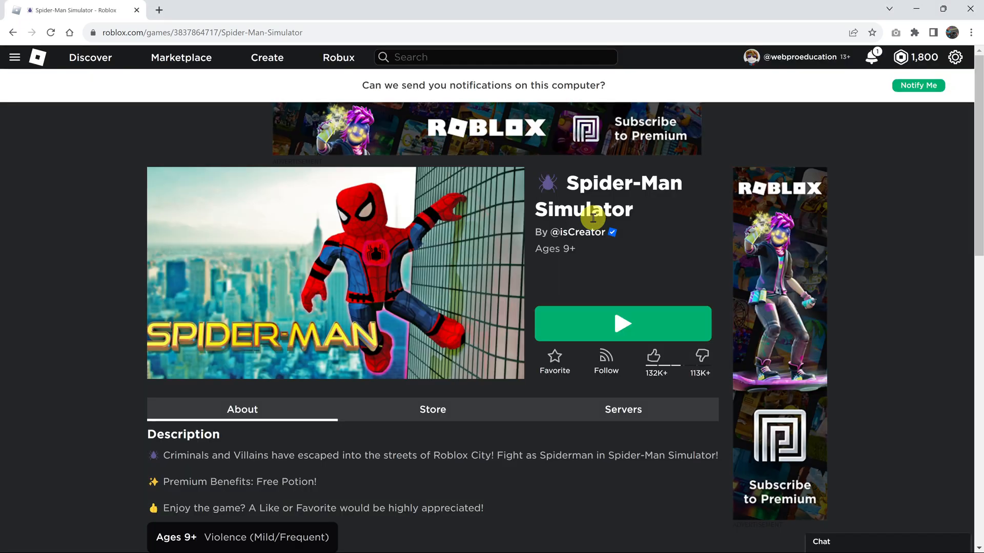
{"action": "mouse_move", "coordinate": [825, 124]}
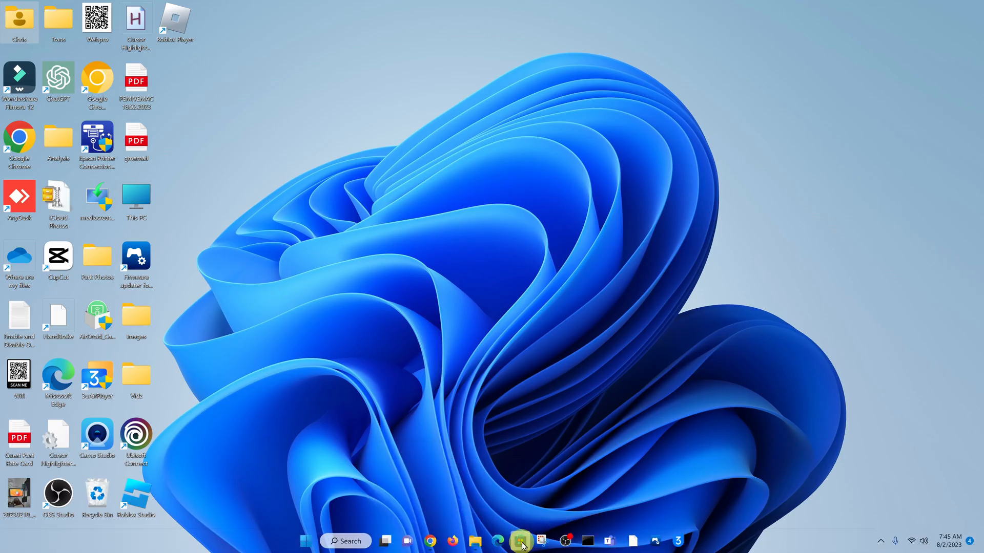
{"action": "mouse_move", "coordinate": [520, 541]}
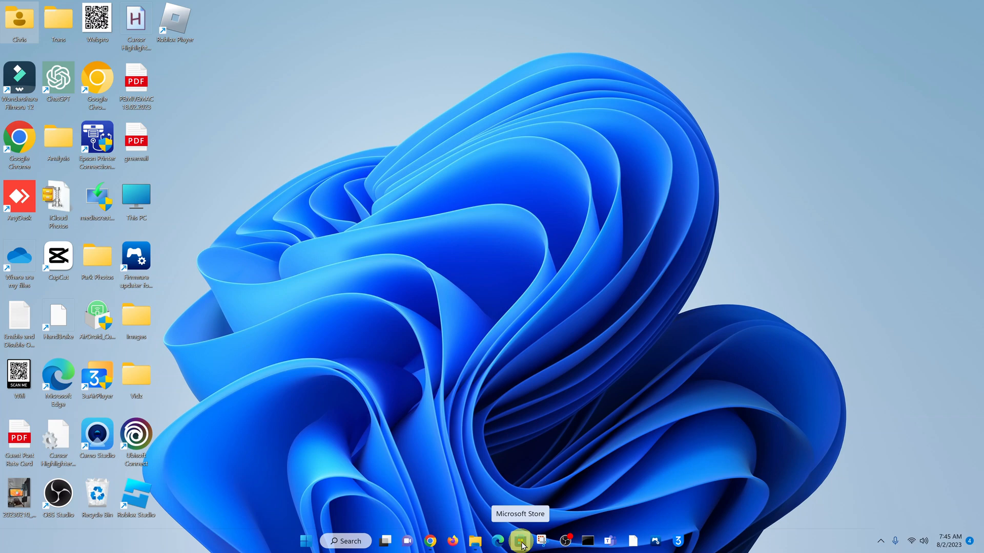
Search 'microsoft' from the Start menu and launch the Microsoft Store app.
{"action": "left_click", "coordinate": [306, 541]}
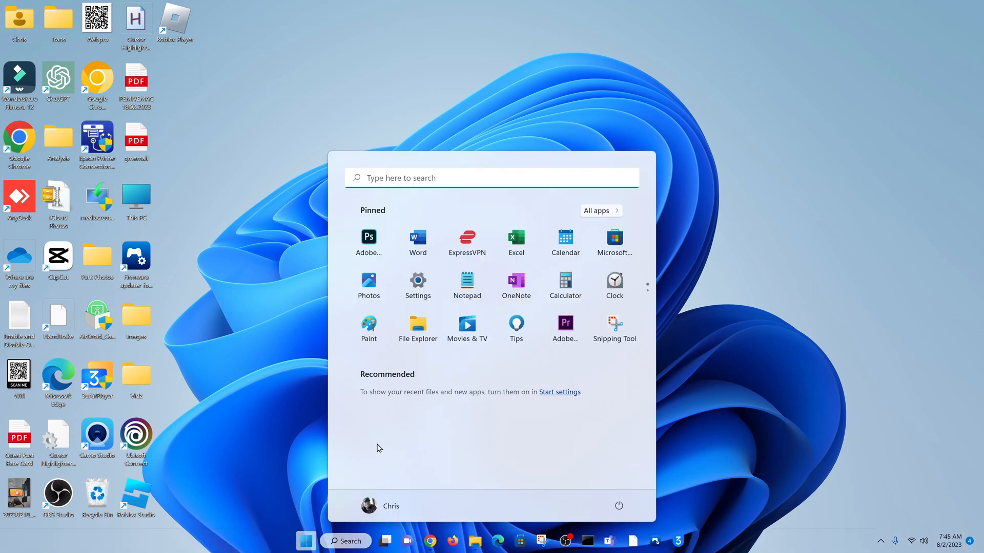
{"action": "type", "text": "microsoft"}
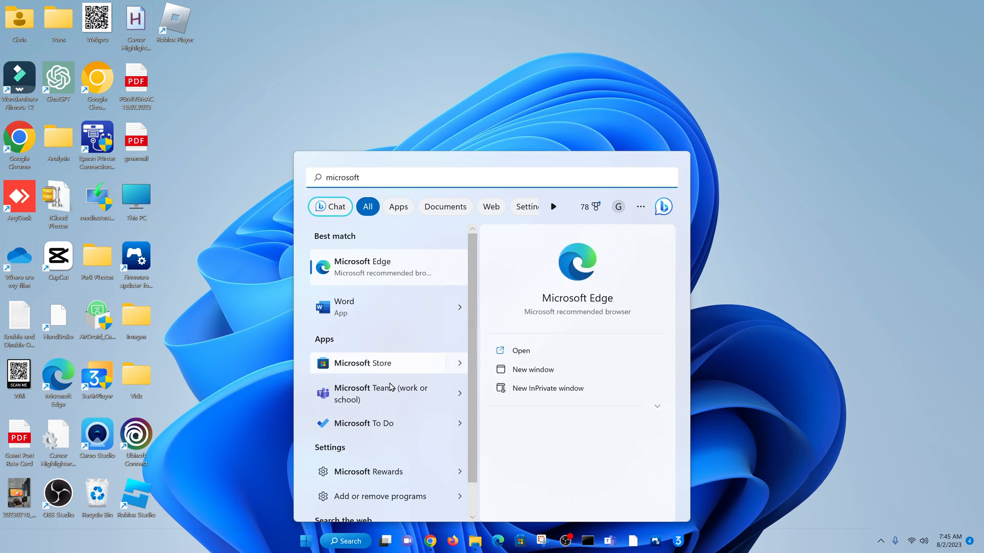
{"action": "left_click", "coordinate": [362, 363]}
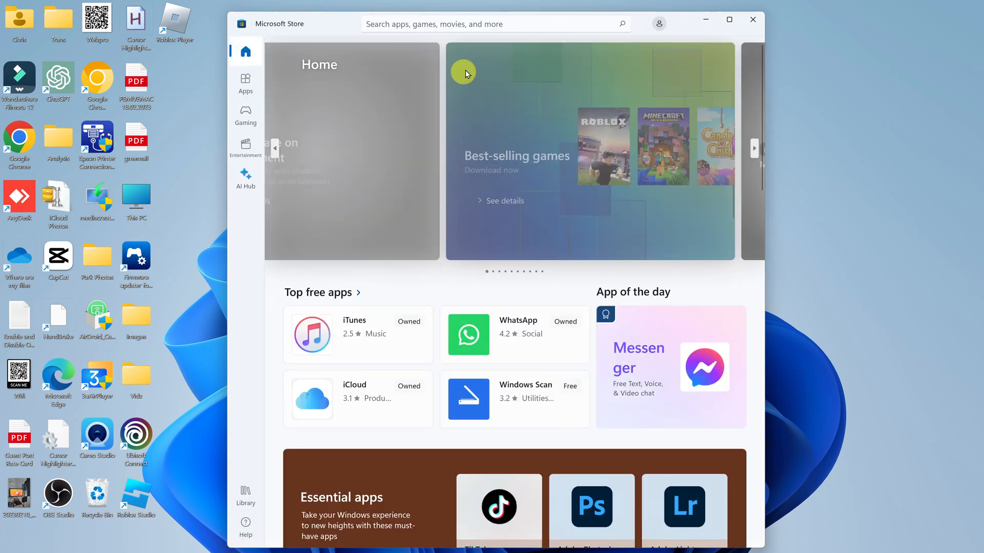
Search the Store for 'roblox' to reach the Roblox app page, then close the Store.
{"action": "left_click", "coordinate": [484, 24]}
{"action": "type", "text": "roblox"}
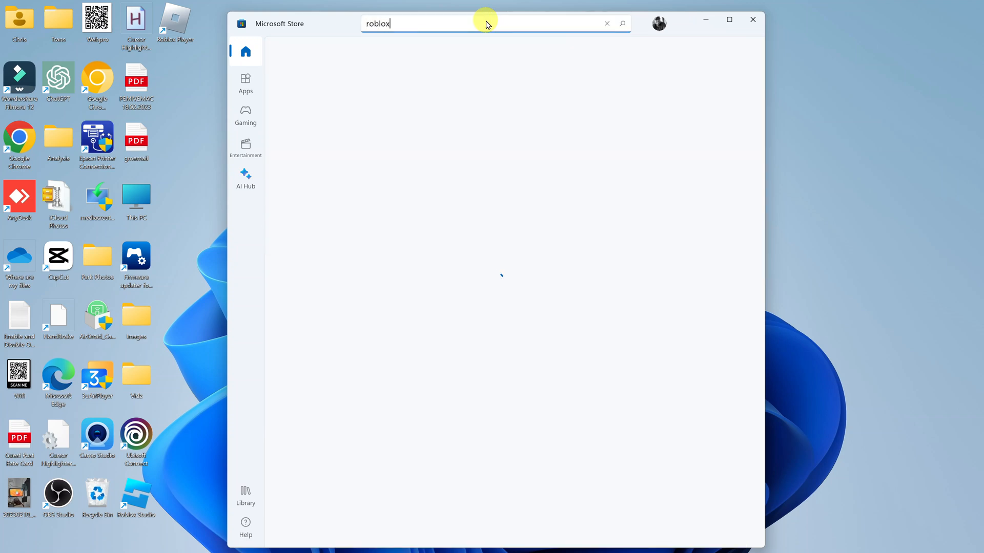
{"action": "key", "text": "enter"}
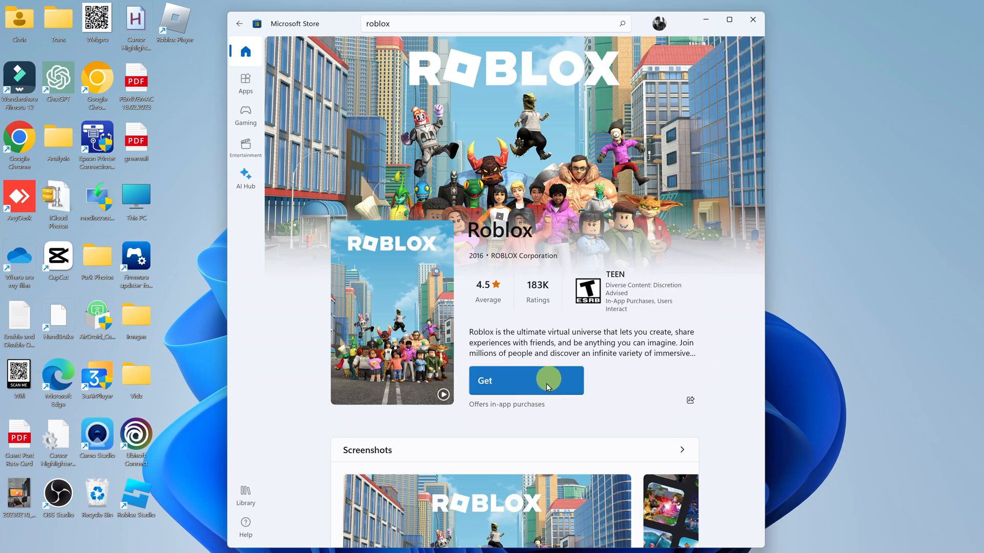
{"action": "mouse_move", "coordinate": [650, 370]}
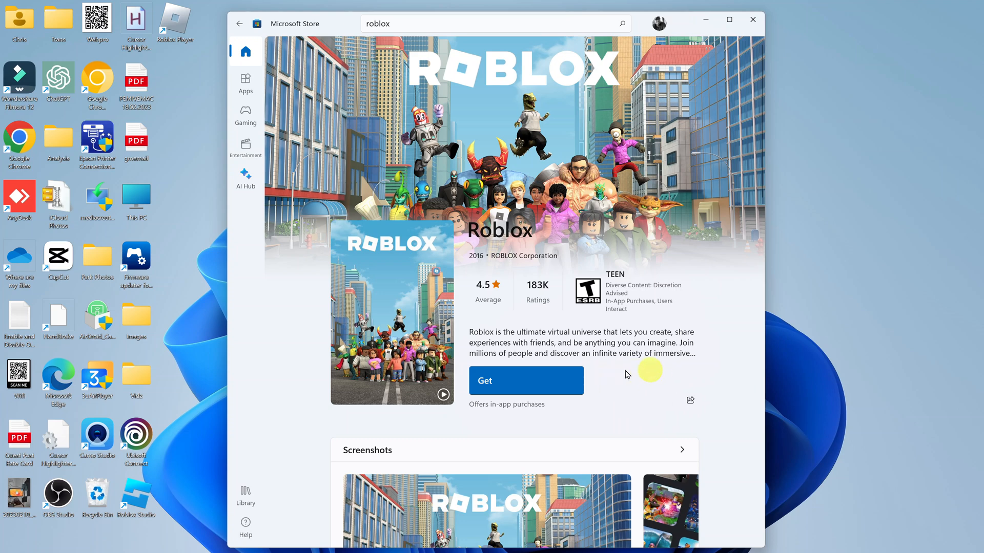
{"action": "mouse_move", "coordinate": [635, 385]}
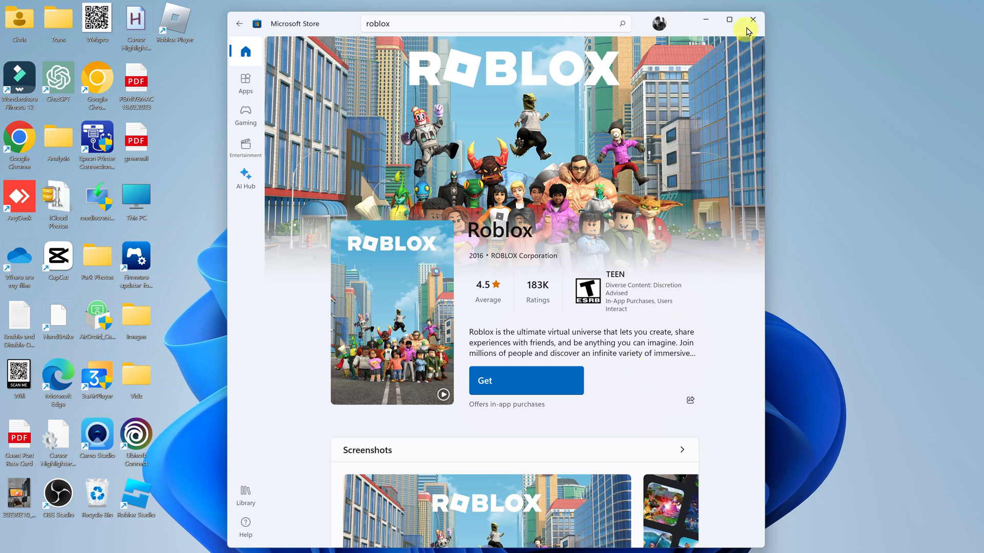
{"action": "mouse_move", "coordinate": [753, 20]}
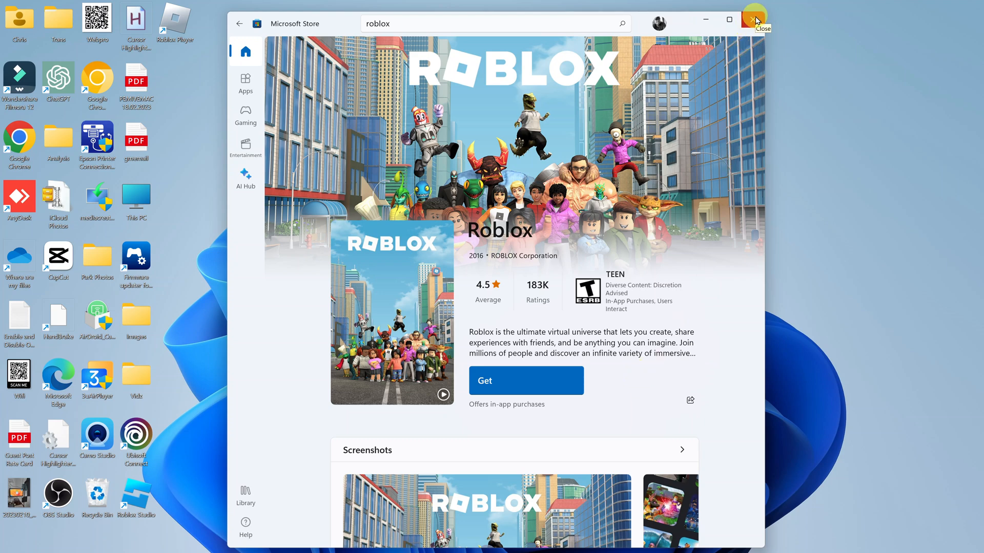
{"action": "left_click", "coordinate": [755, 19]}
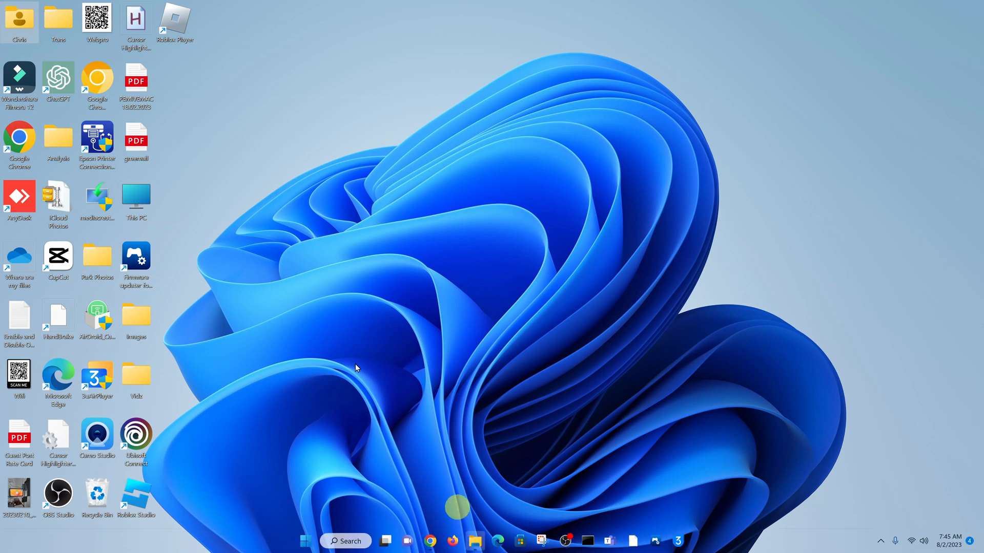
{"action": "mouse_move", "coordinate": [397, 133]}
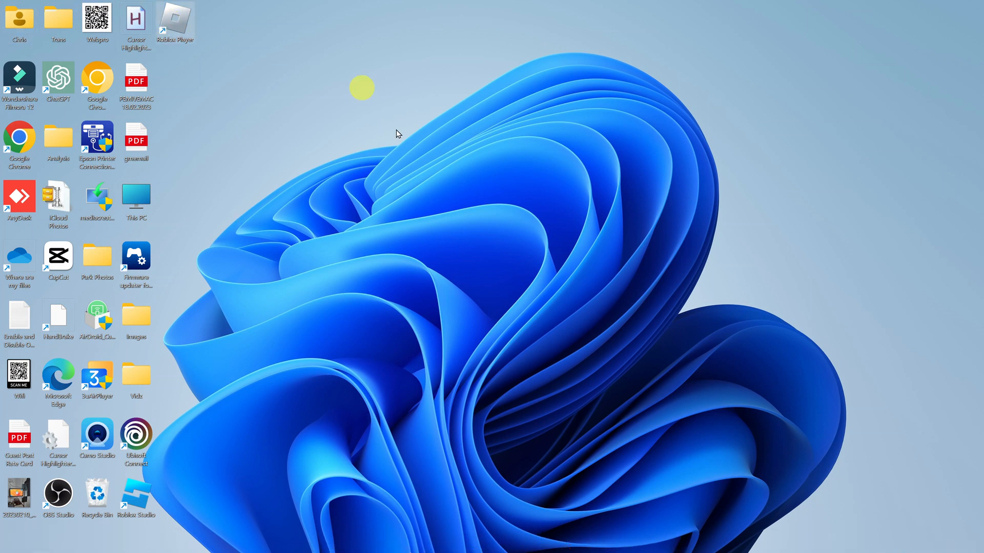
Double-click the Roblox Player desktop shortcut to start Roblox.
{"action": "double_click", "coordinate": [175, 19]}
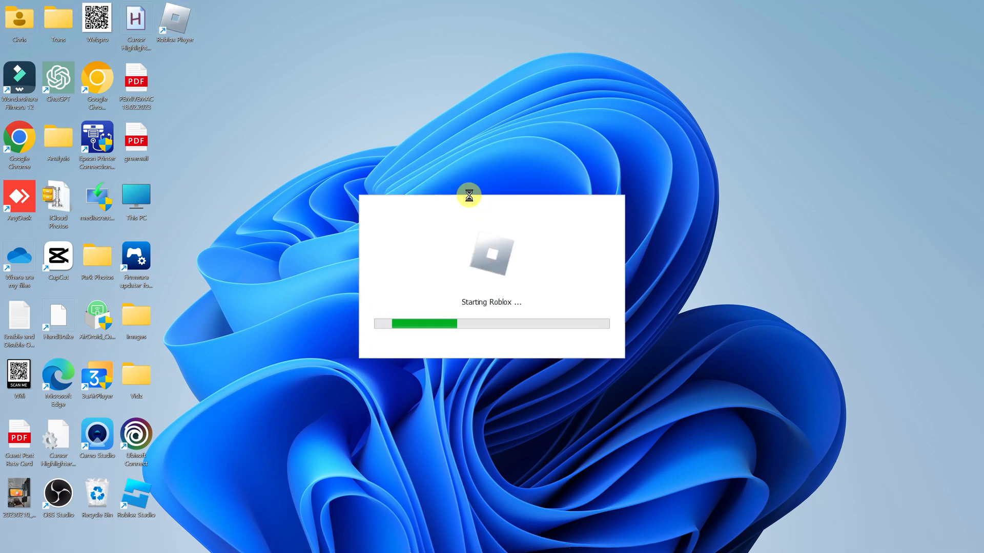